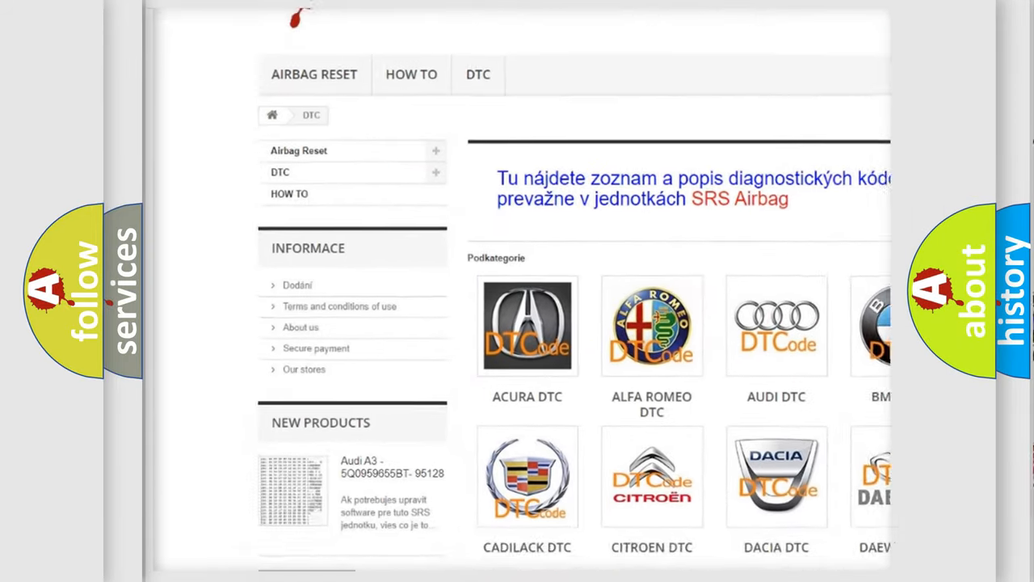
Step: Select the HYUNDAI DTC tile in the brand grid to show its trouble code list
scroll(down, 3)
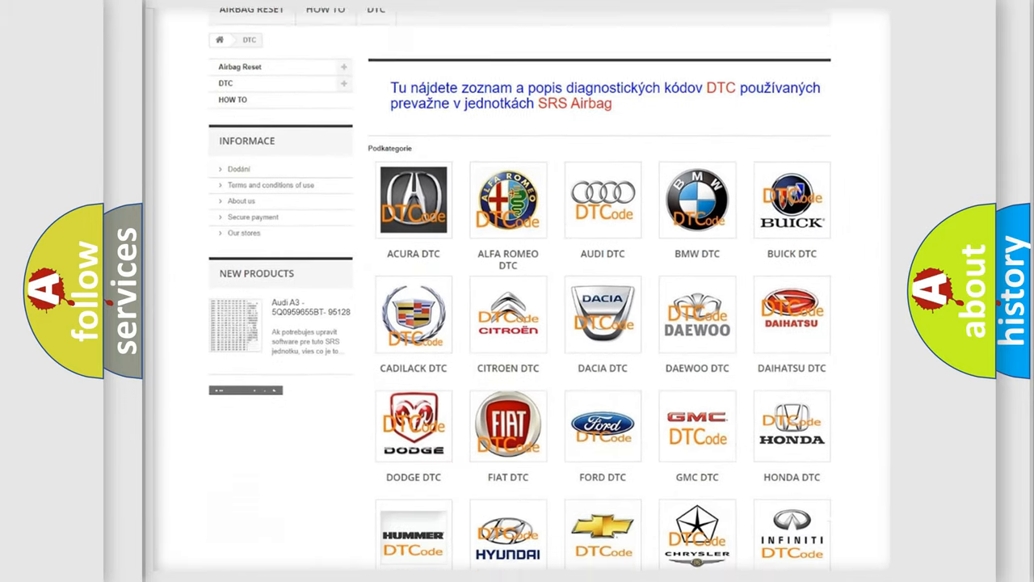
scroll(down, 3)
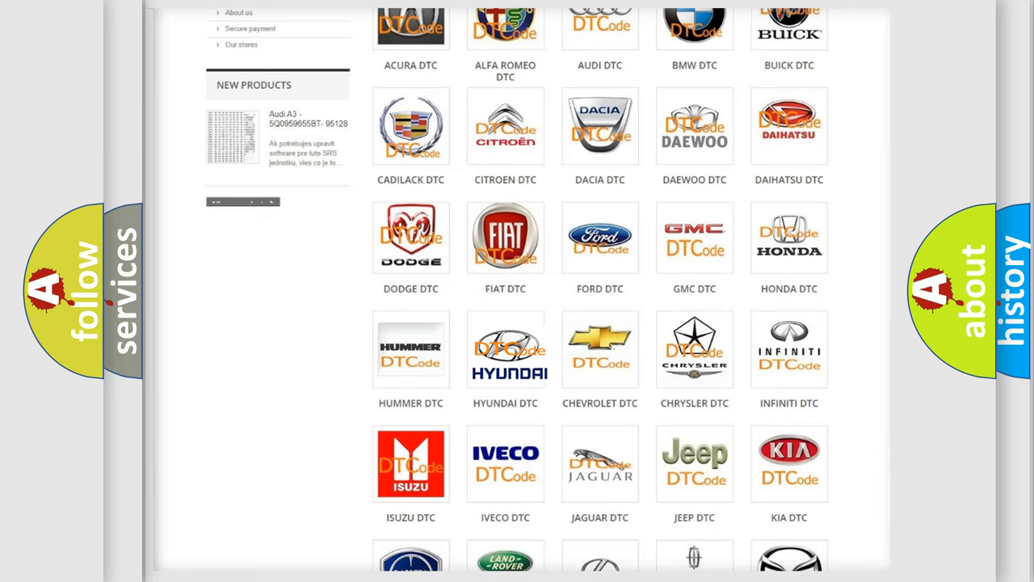
click(504, 349)
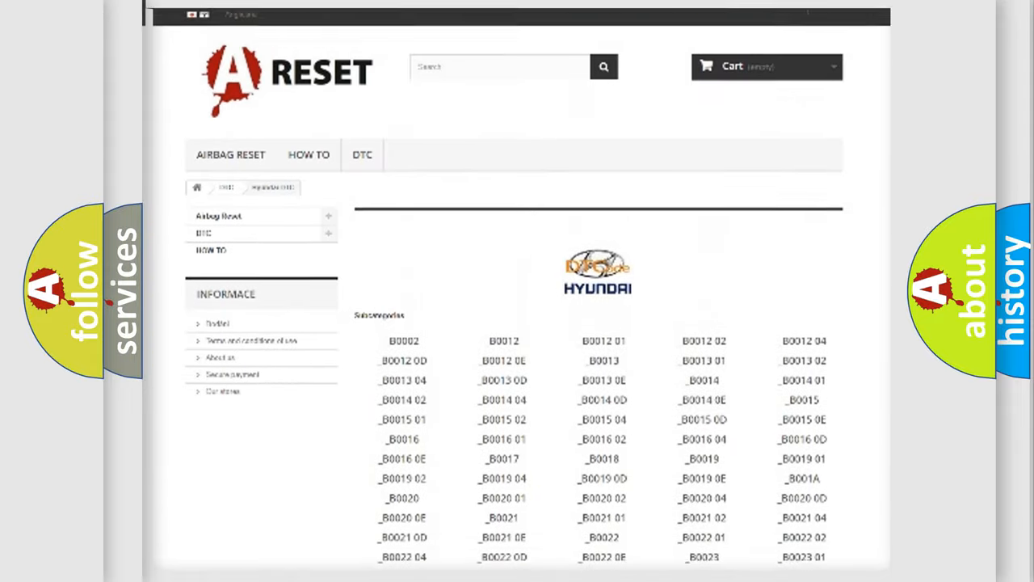